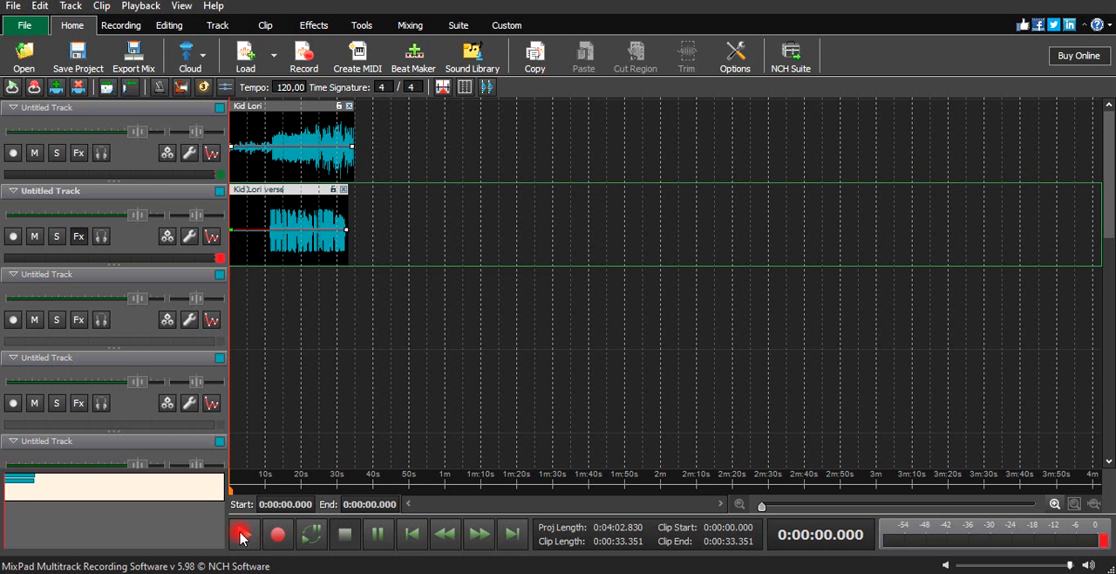
Step: Play the Kid Lori beat and verse vocal tracks together from 0:00
left_click(241, 534)
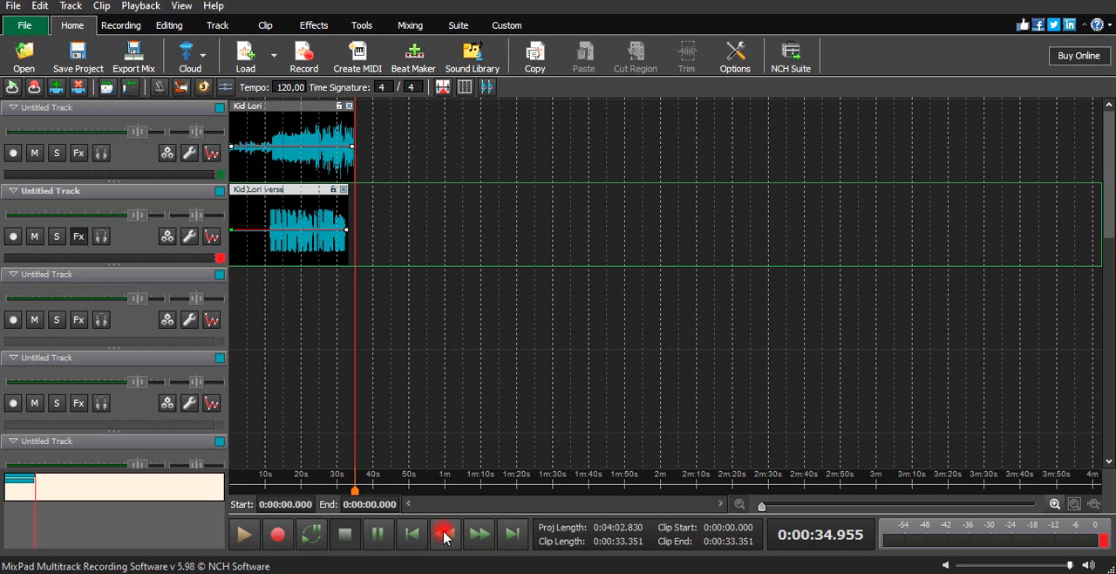
Step: Rewind and replay both Kid Lori clips until playback ends around 35 seconds
left_click(444, 534)
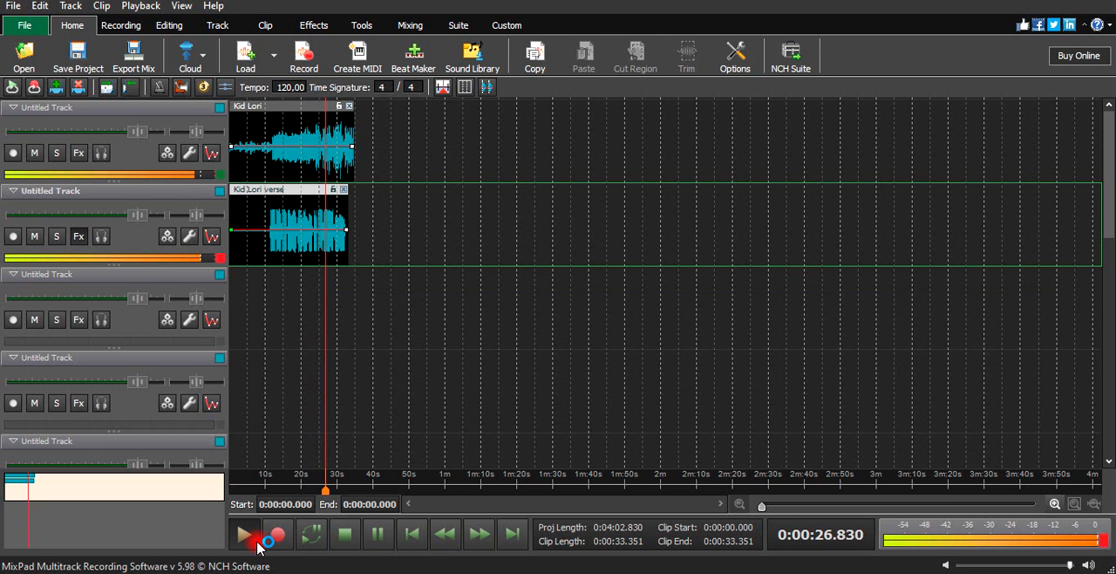
left_click(246, 534)
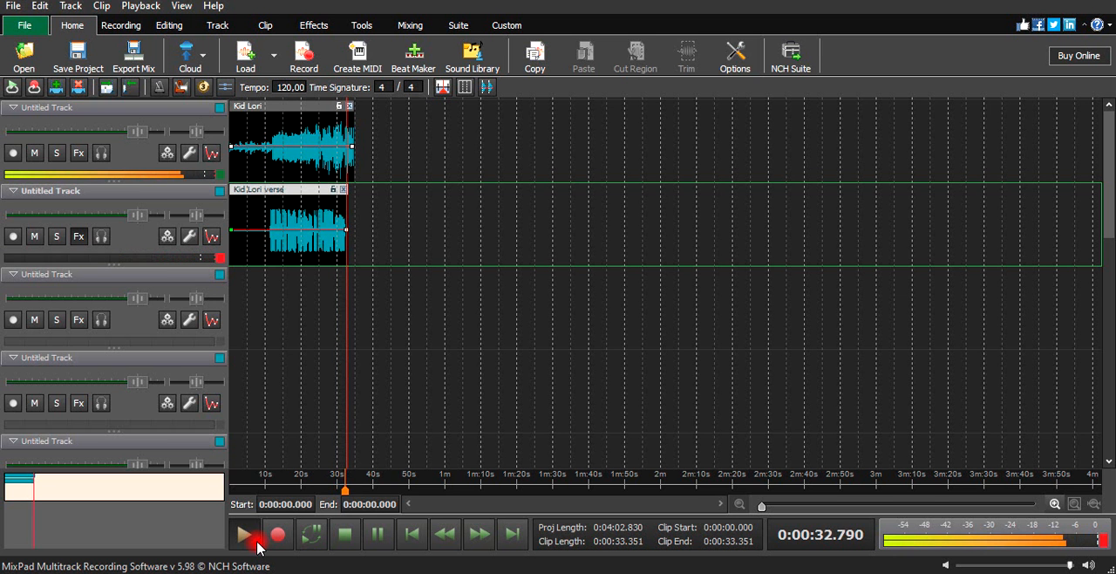
left_click(245, 534)
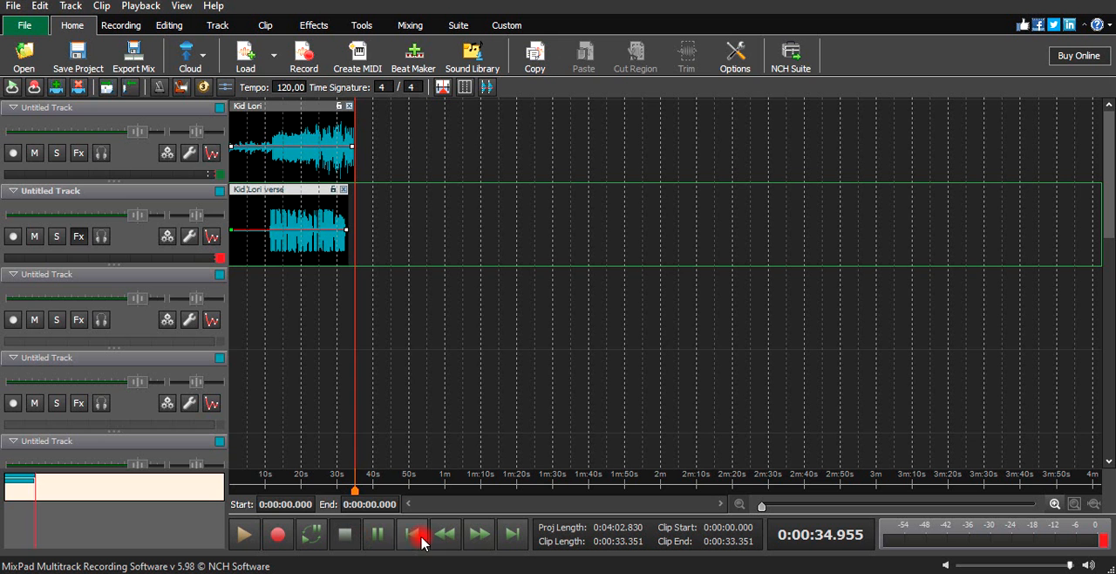
Step: Return the playhead to zero and click an empty spot on the timeline
left_click(413, 534)
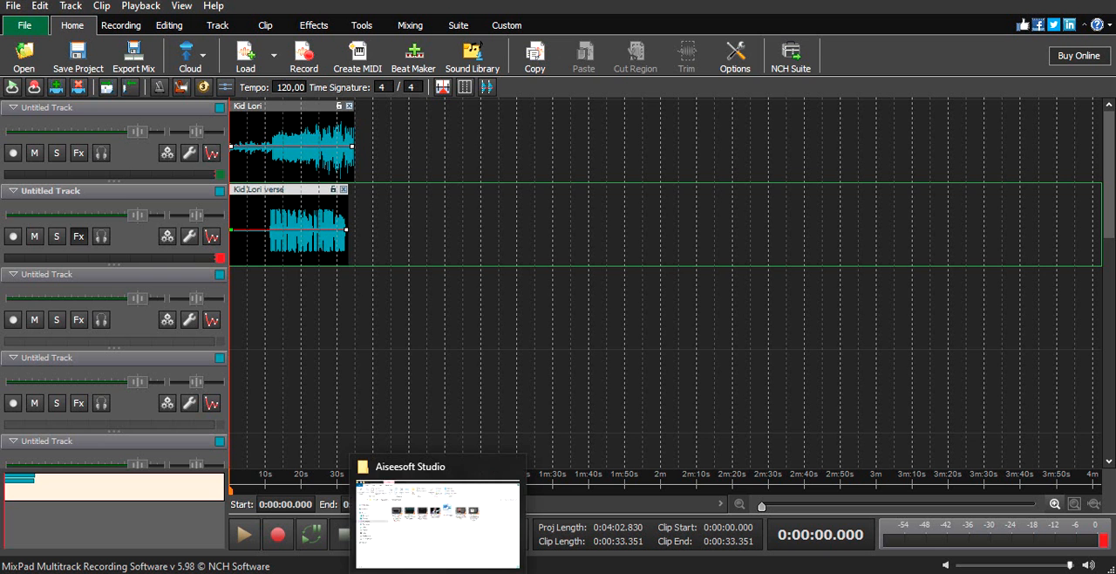
left_click(565, 325)
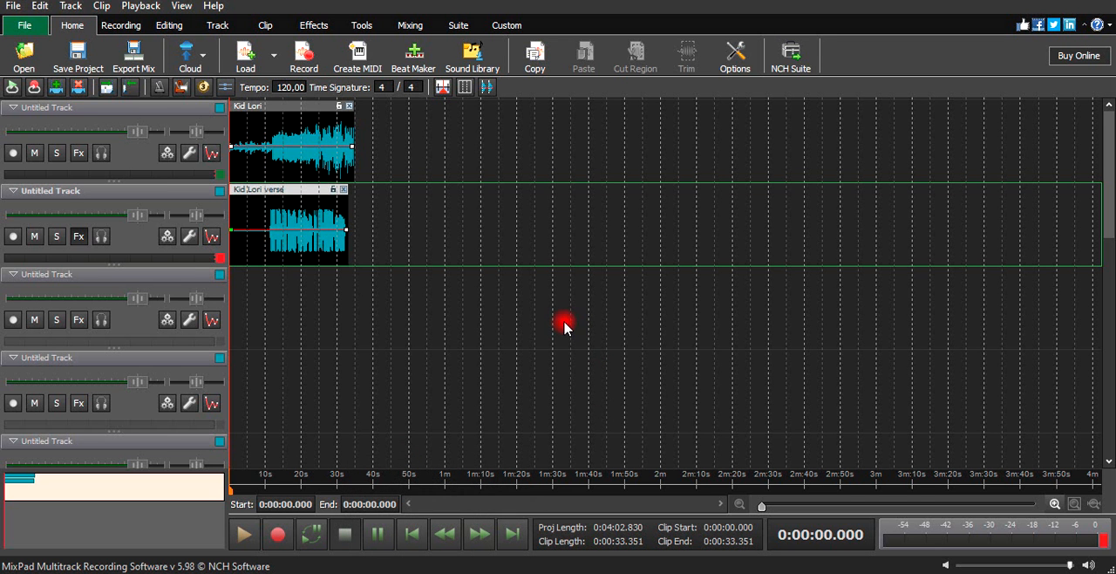
mouse_move(569, 331)
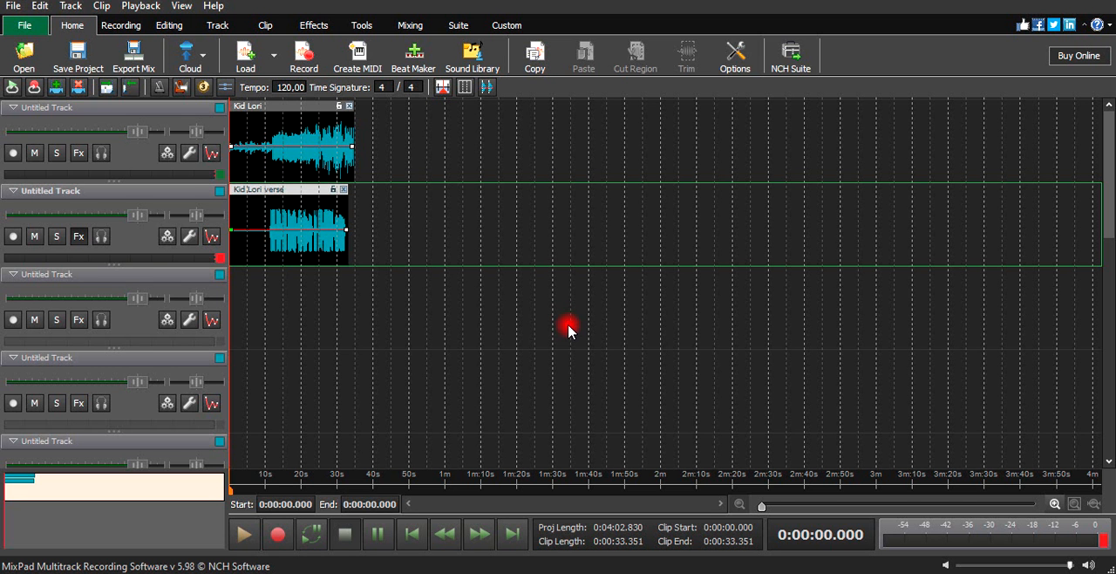
mouse_move(301, 194)
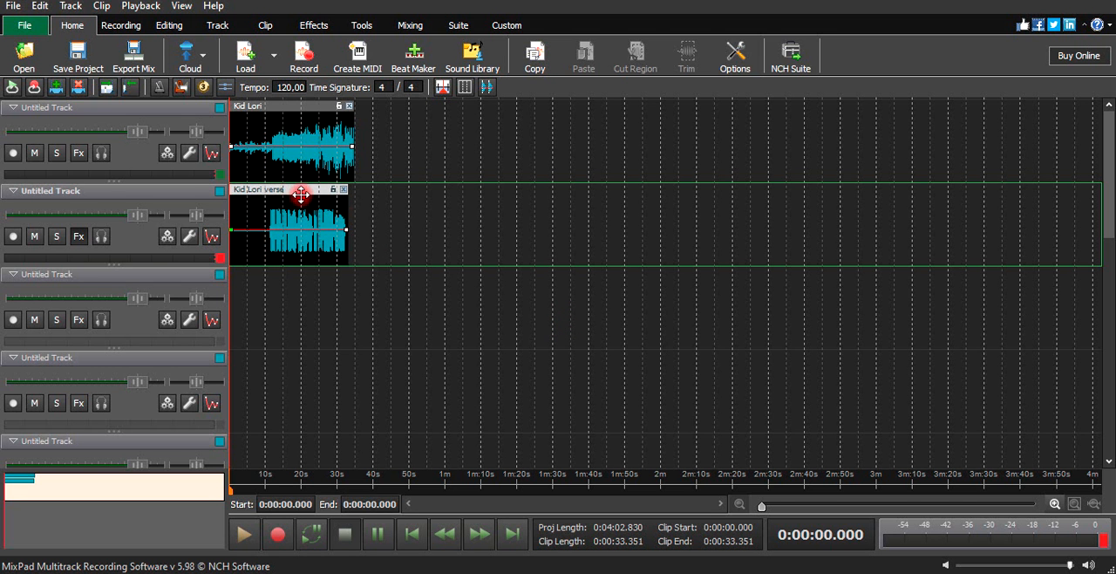